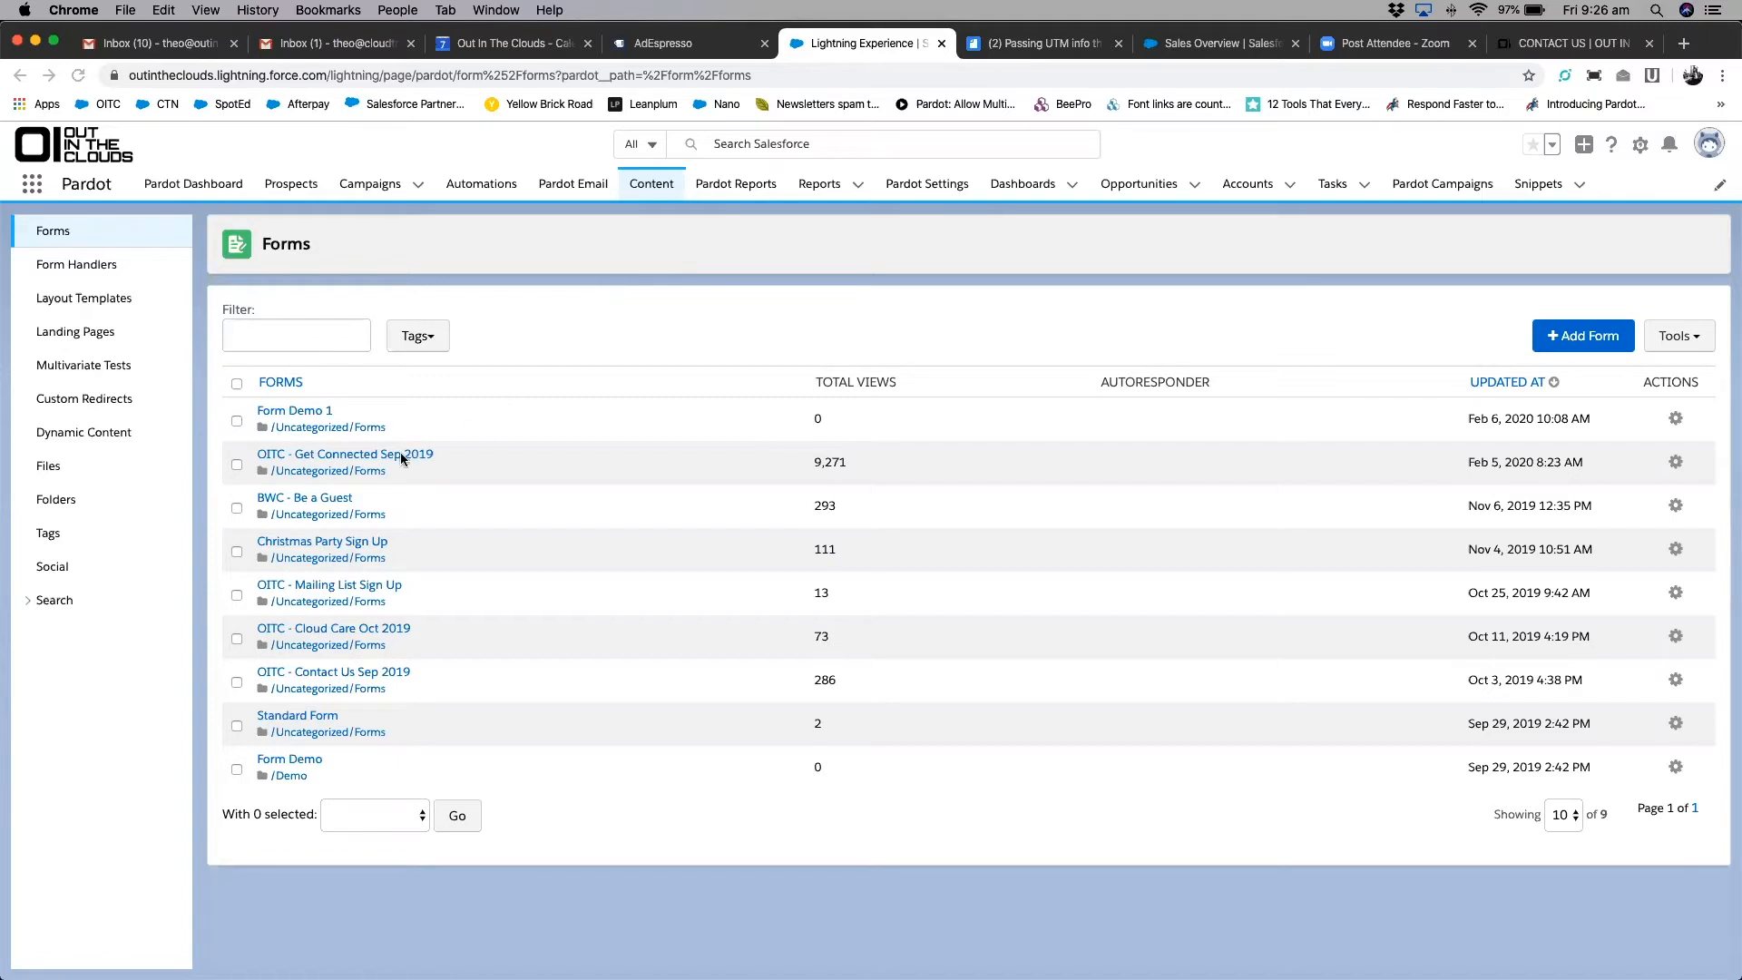
Open Form Demo 1's detail page from the Content > Forms list
click(294, 410)
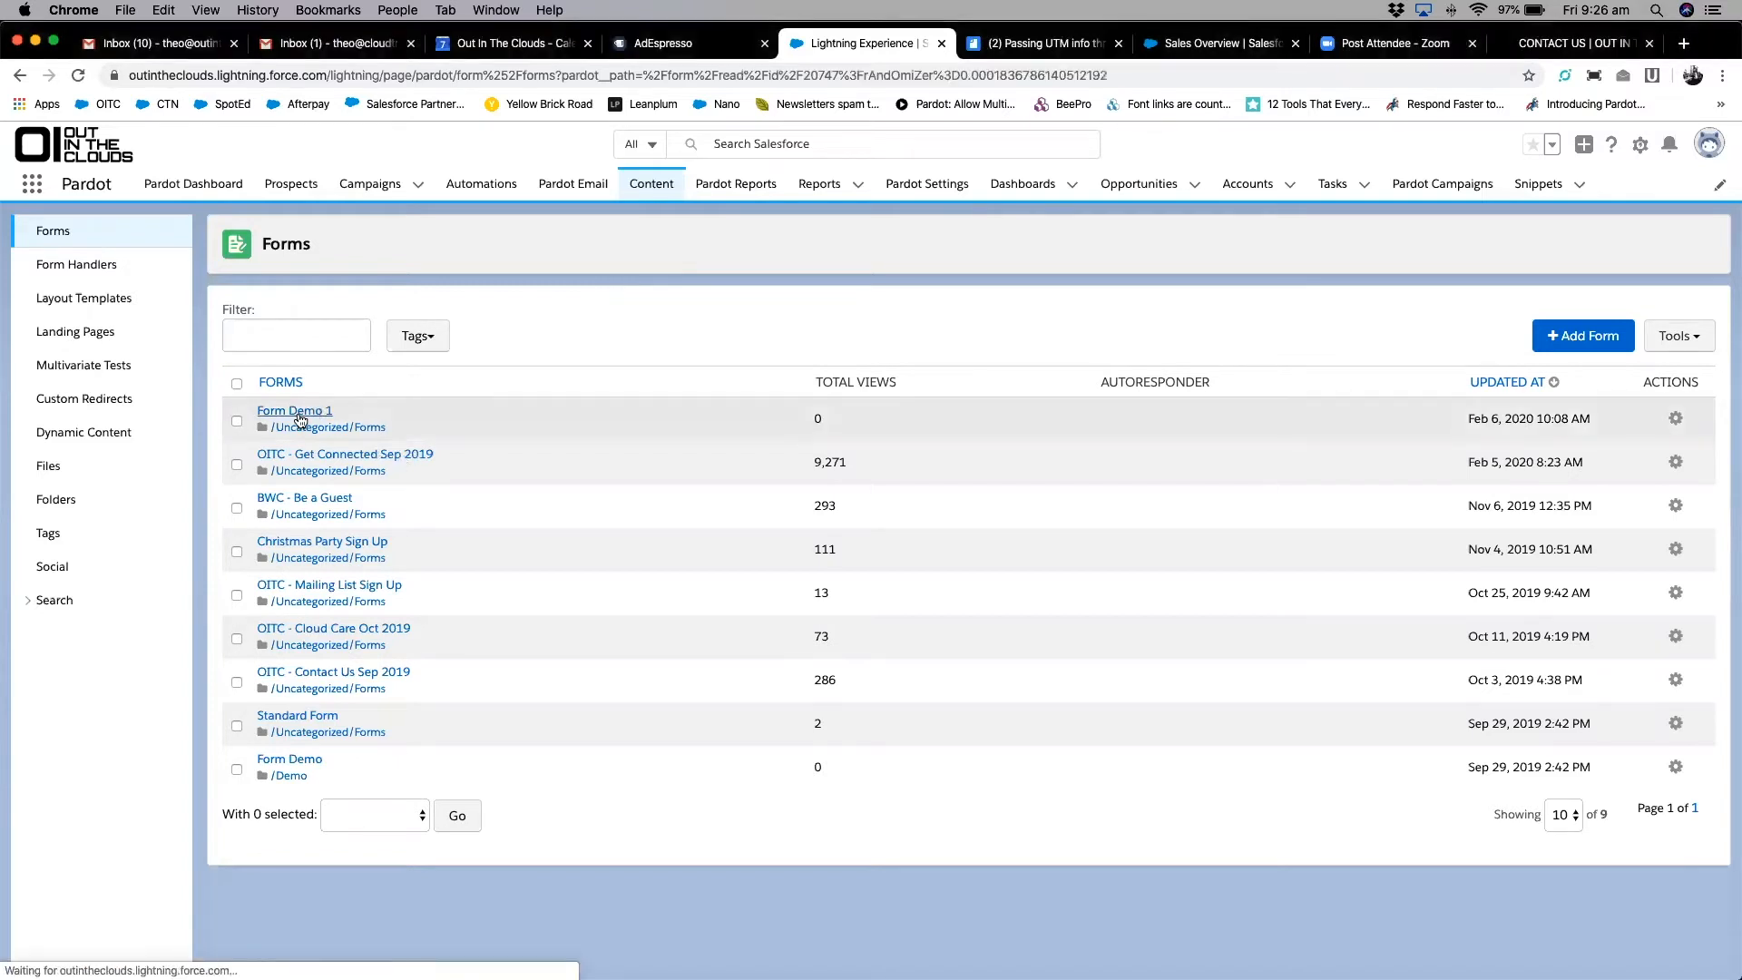
click(294, 410)
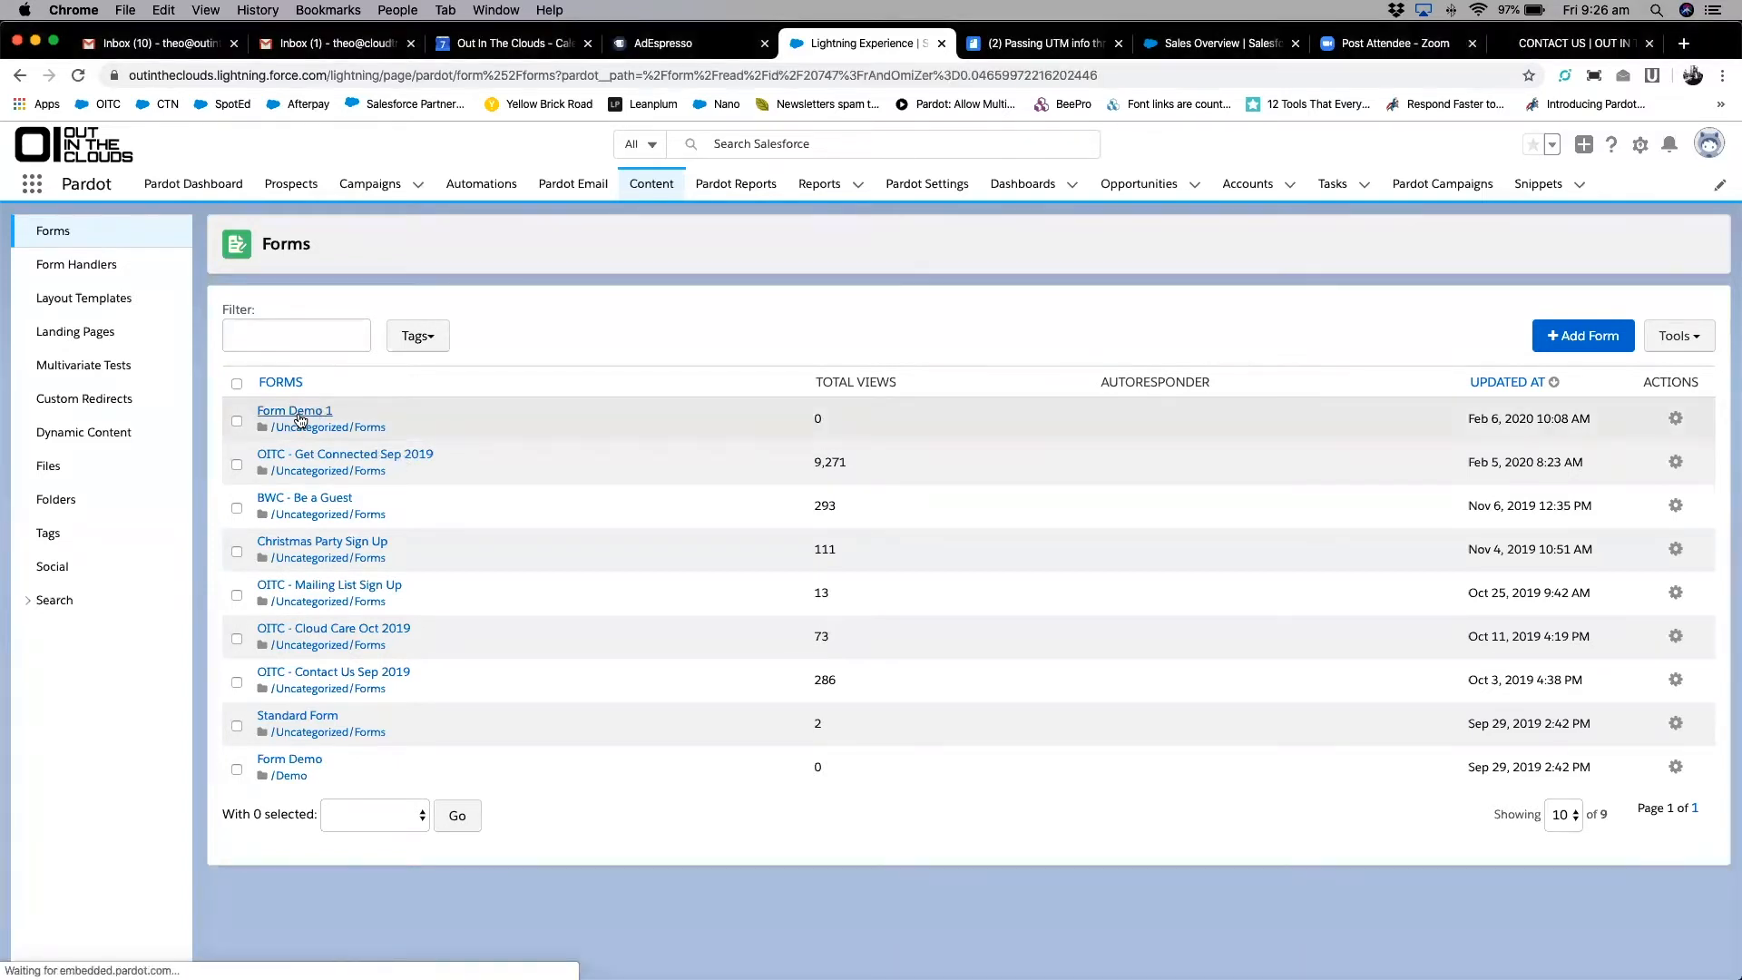
click(294, 410)
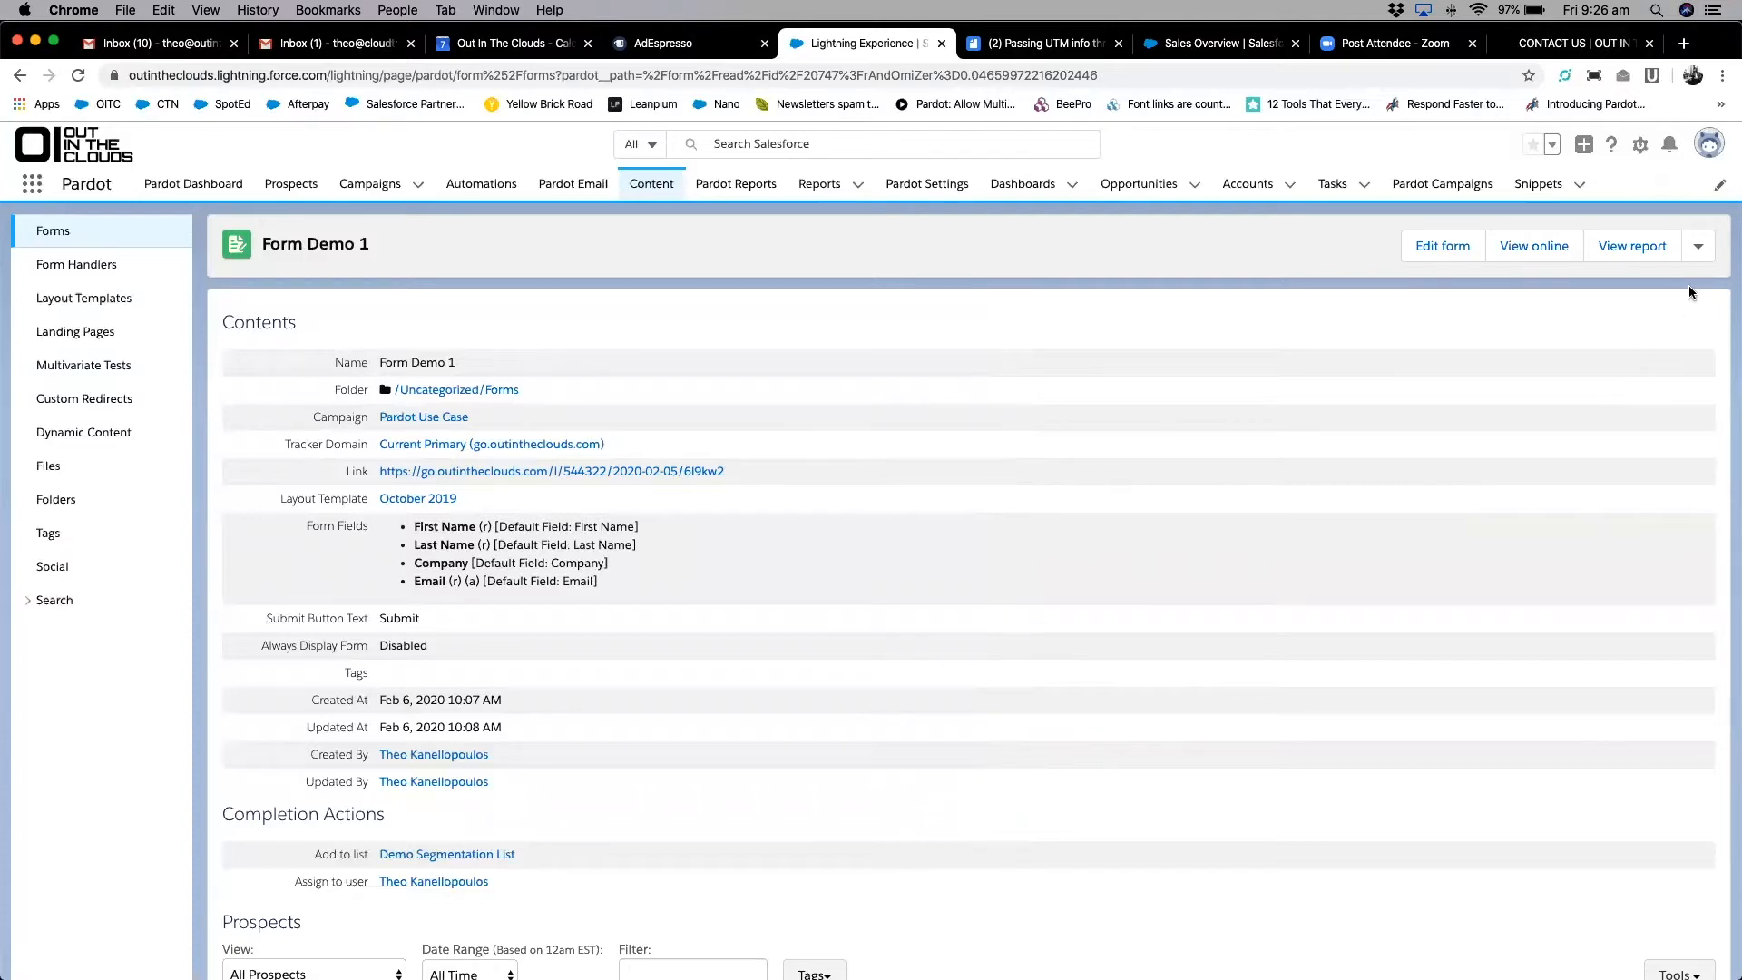
Show Form Demo 1's iframe HTML embed code via the View report dropdown's View HTML code action
click(1698, 246)
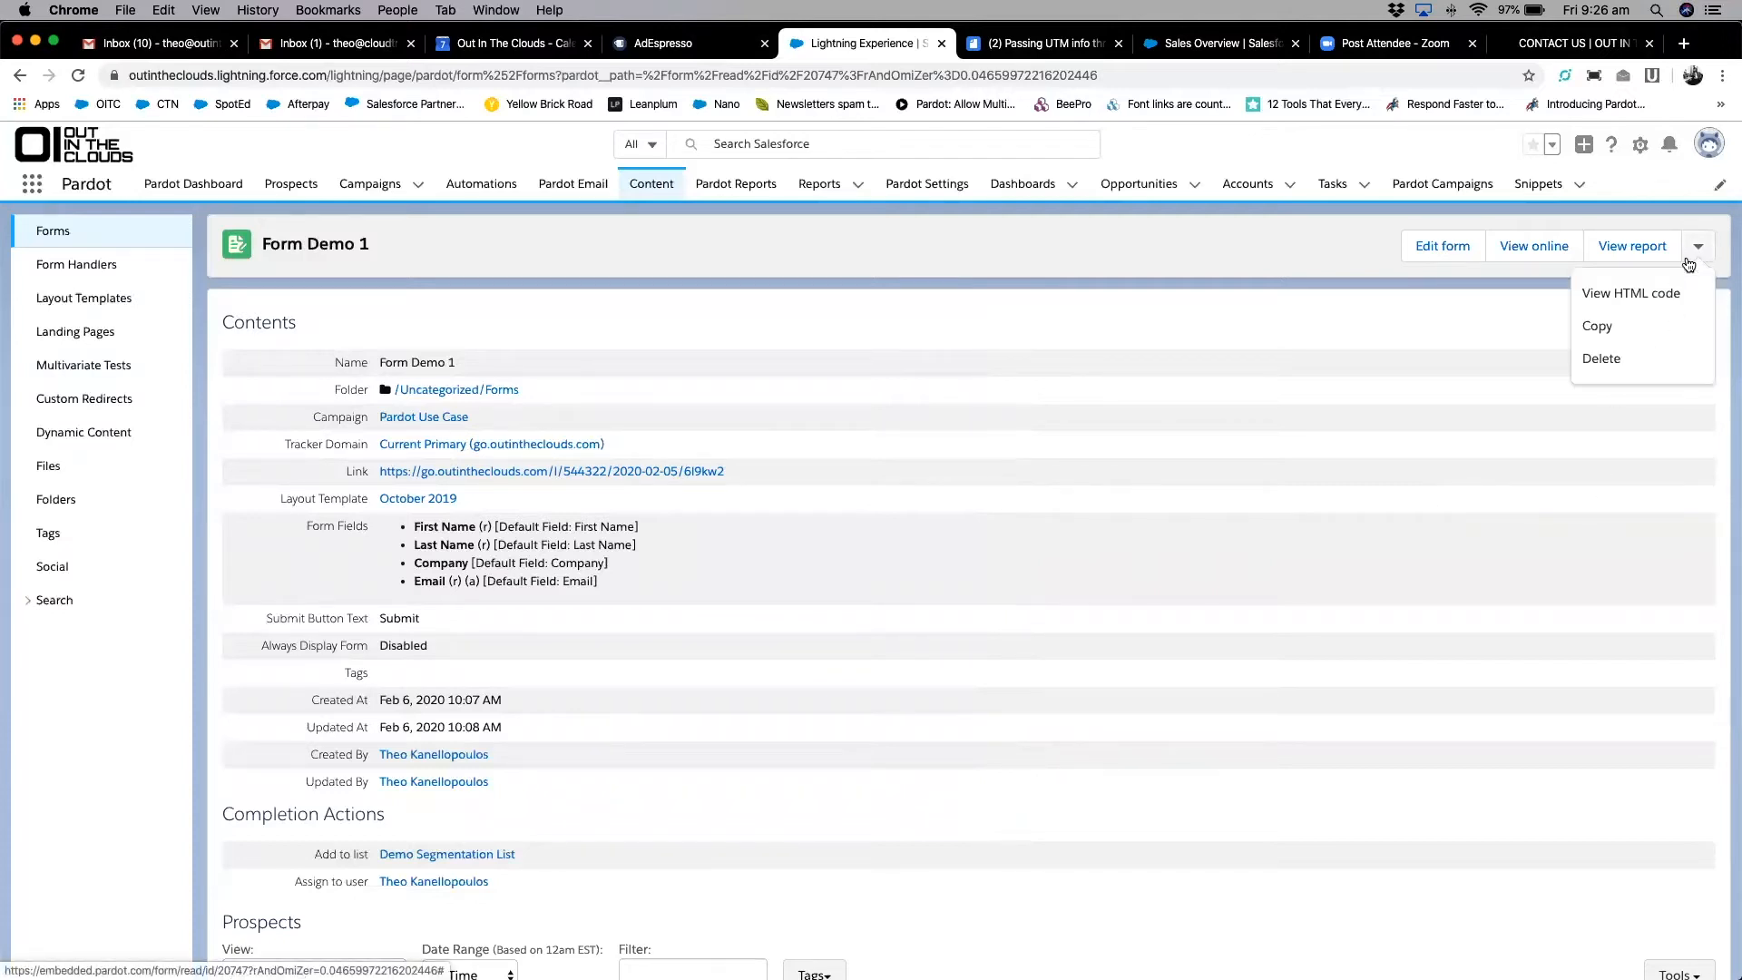
mouse_move(1630, 294)
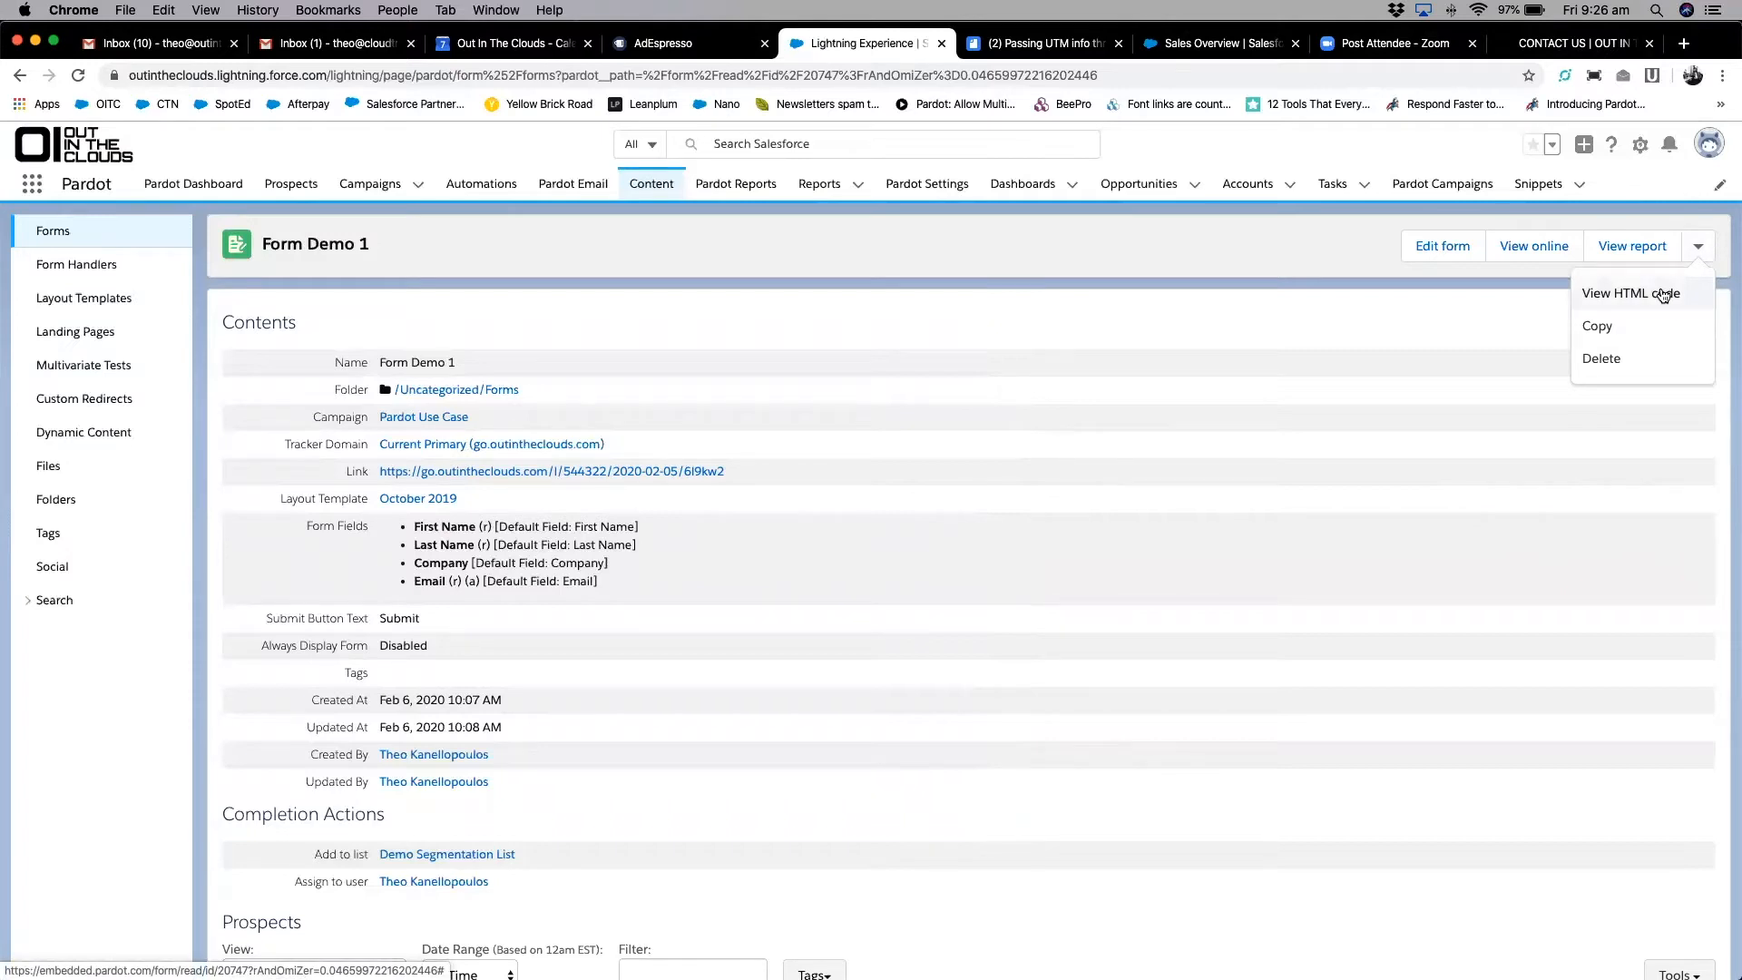
click(1629, 292)
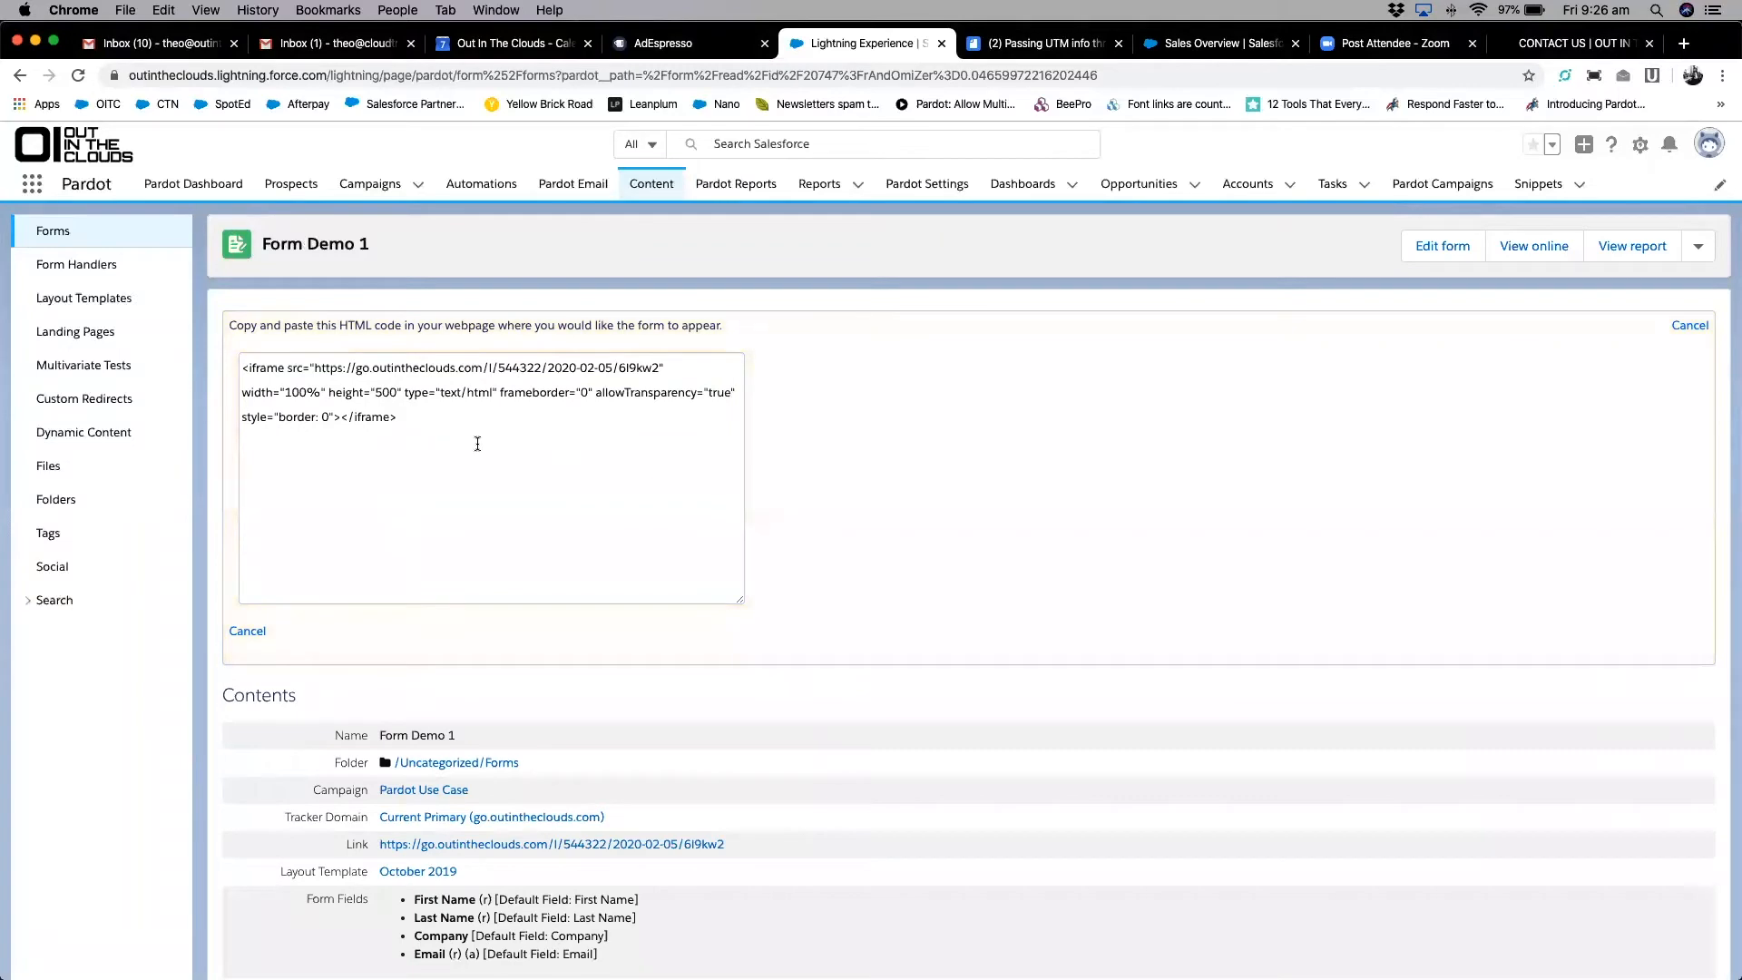
mouse_move(440, 437)
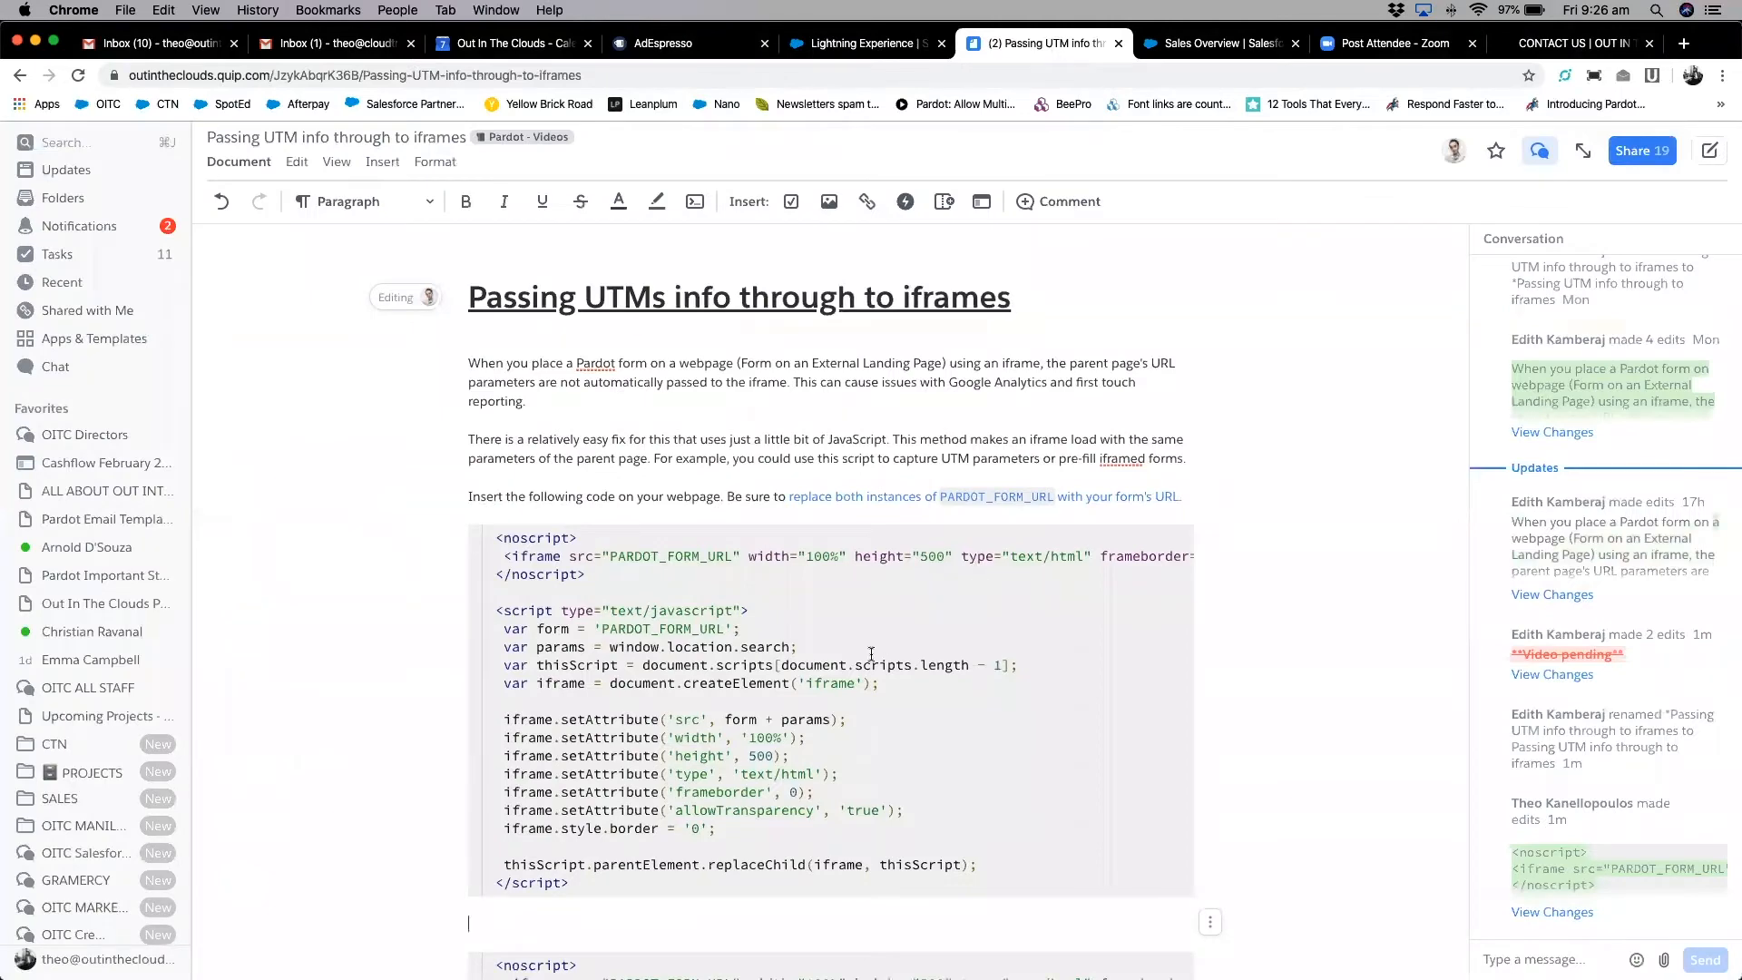
Scroll the Quip 'Passing UTMs info through to iframes' document down to the noscript/script code blocks
scroll(down, 3)
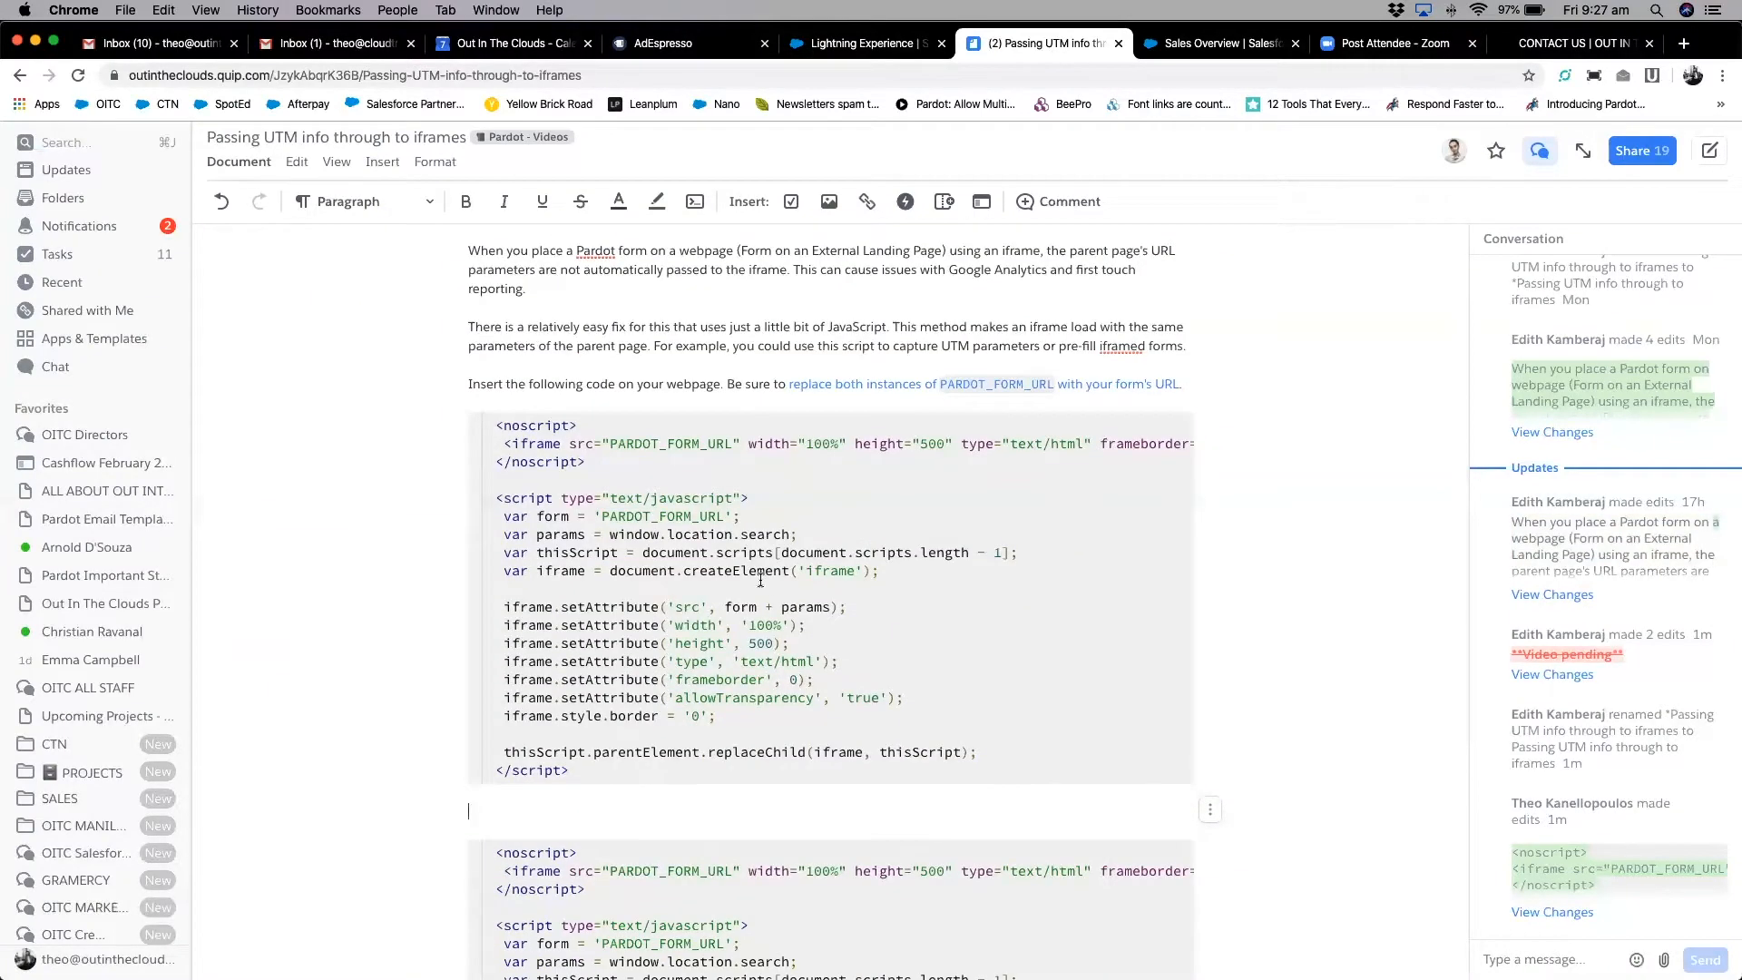
scroll(down, 3)
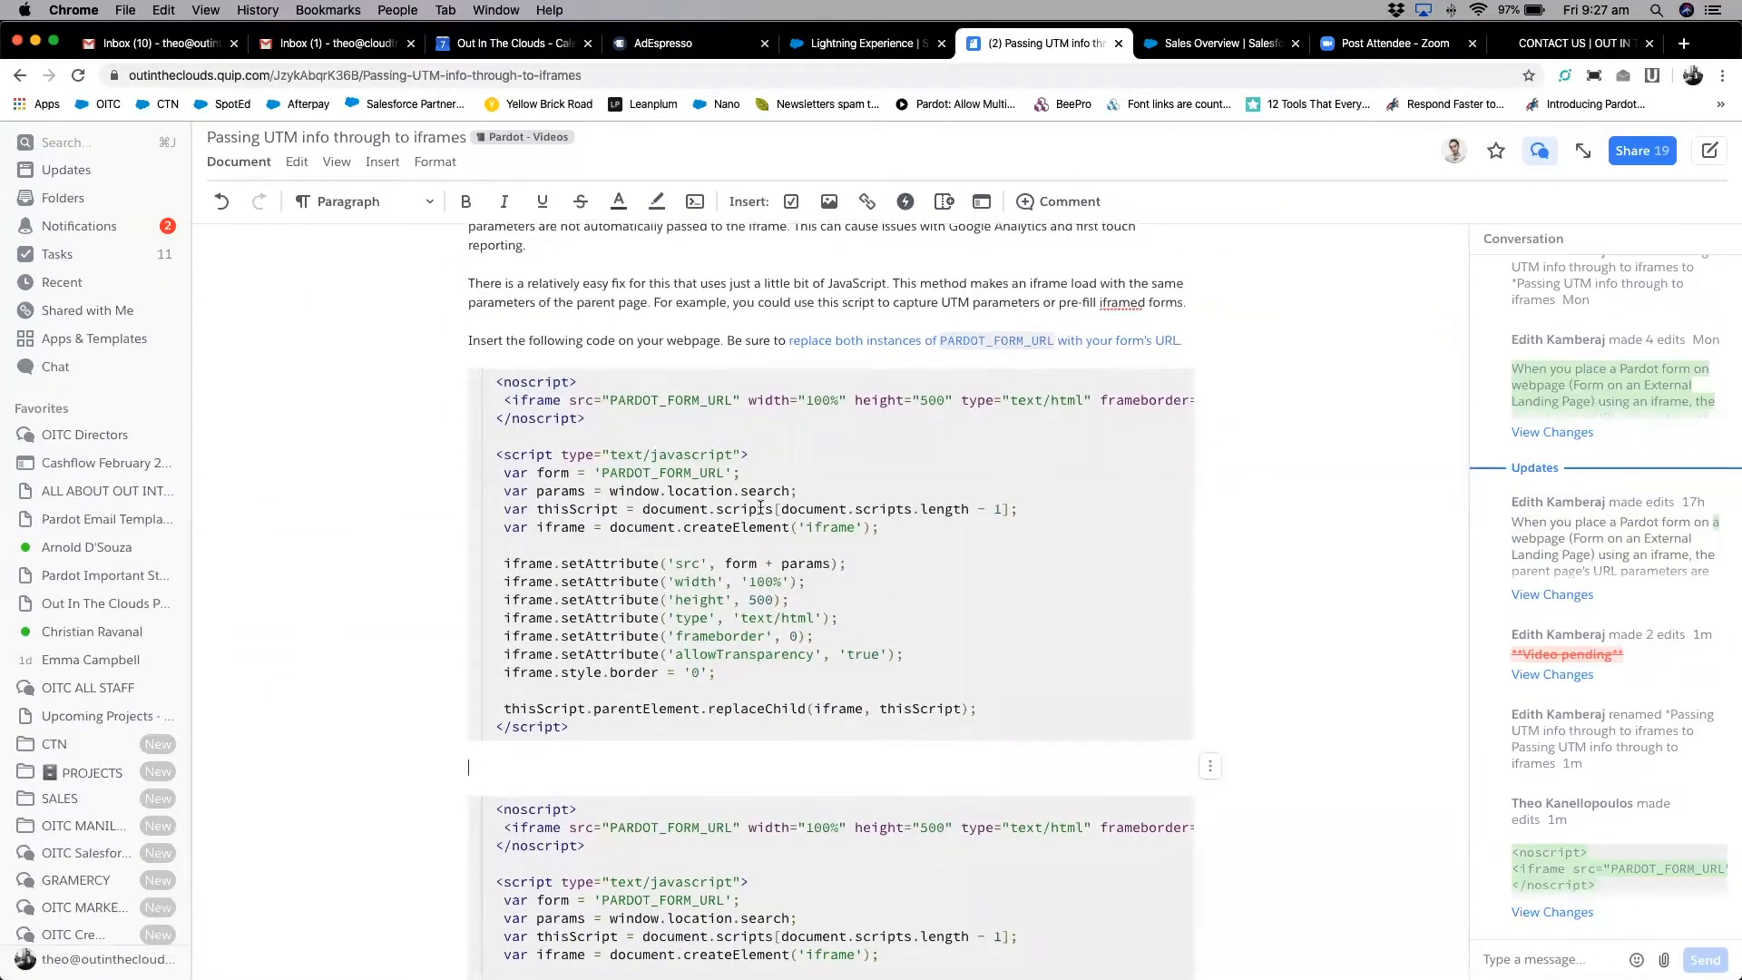
scroll(down, 3)
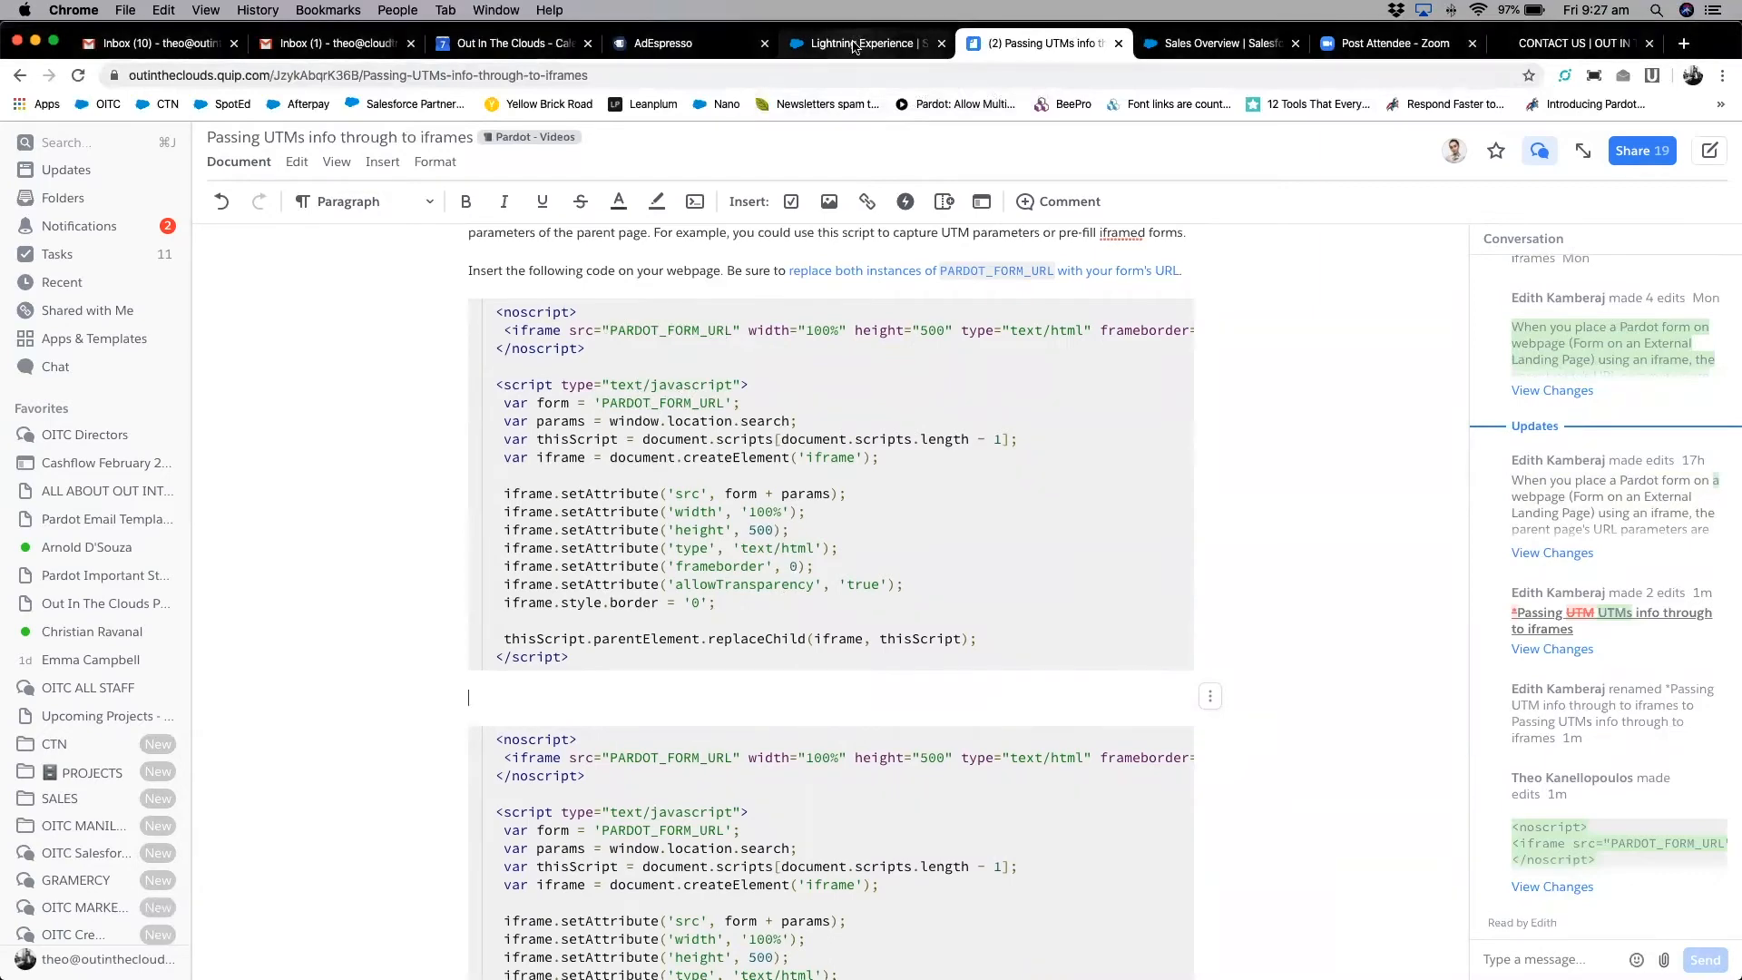
Copy the go.outintheclouds.com src URL from the embed code in the Lightning tab and return to Quip
click(861, 43)
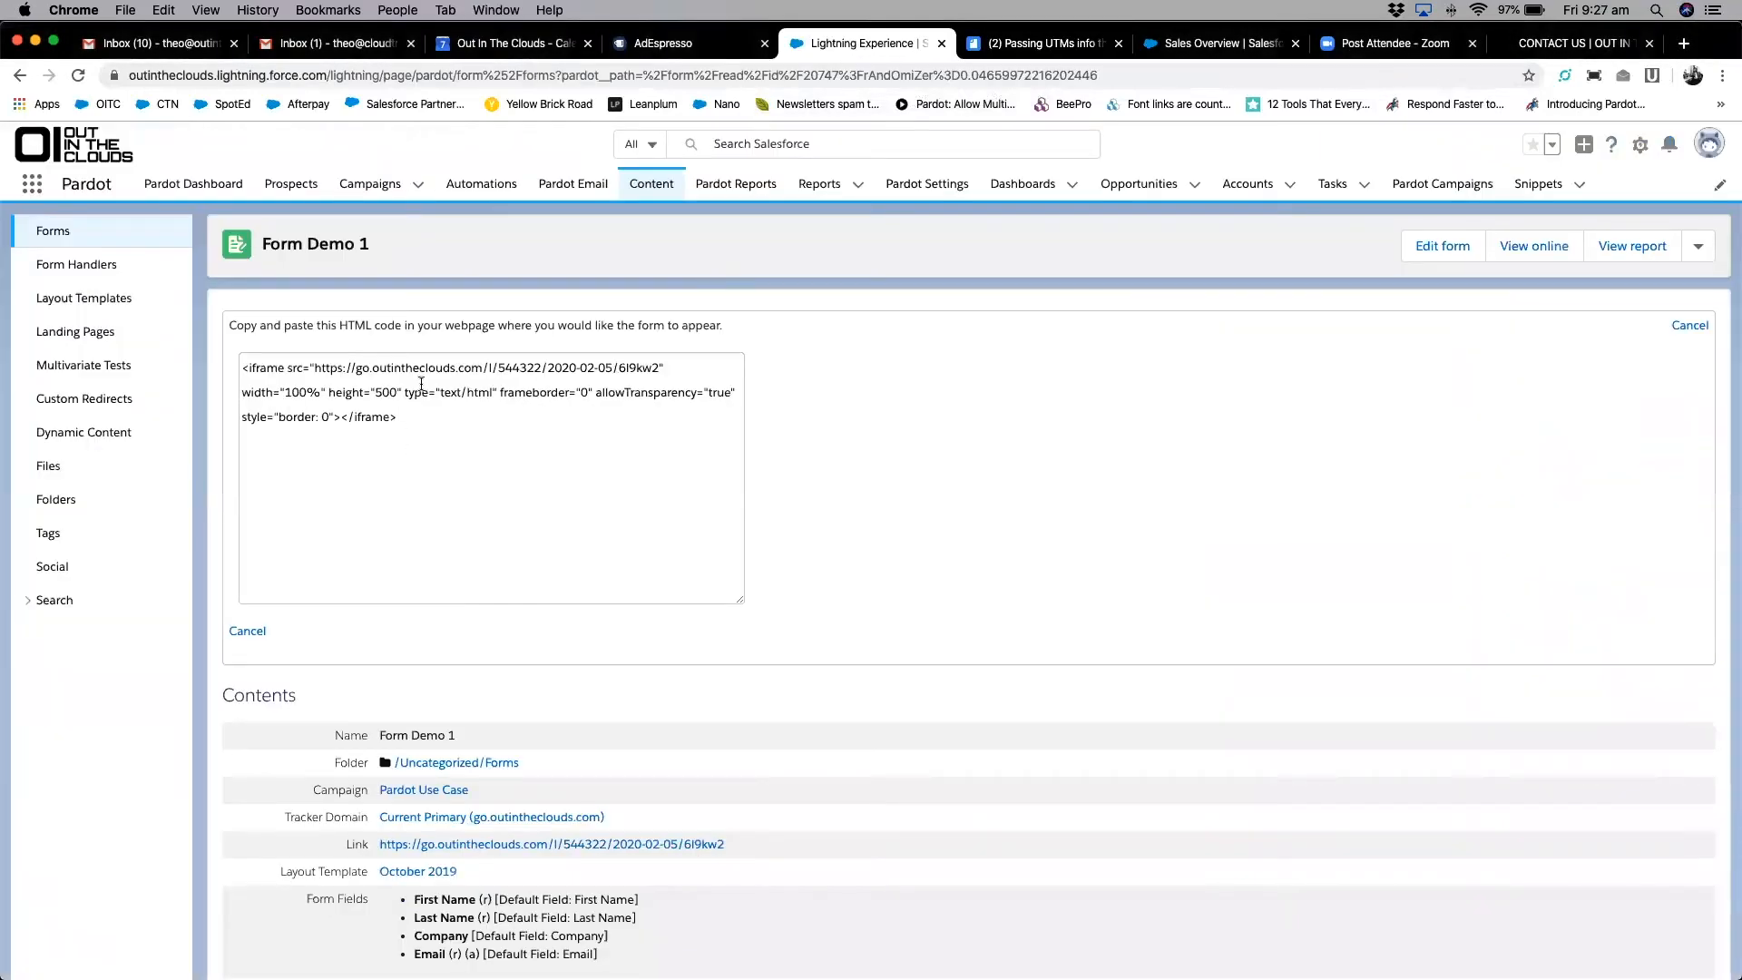
click(445, 383)
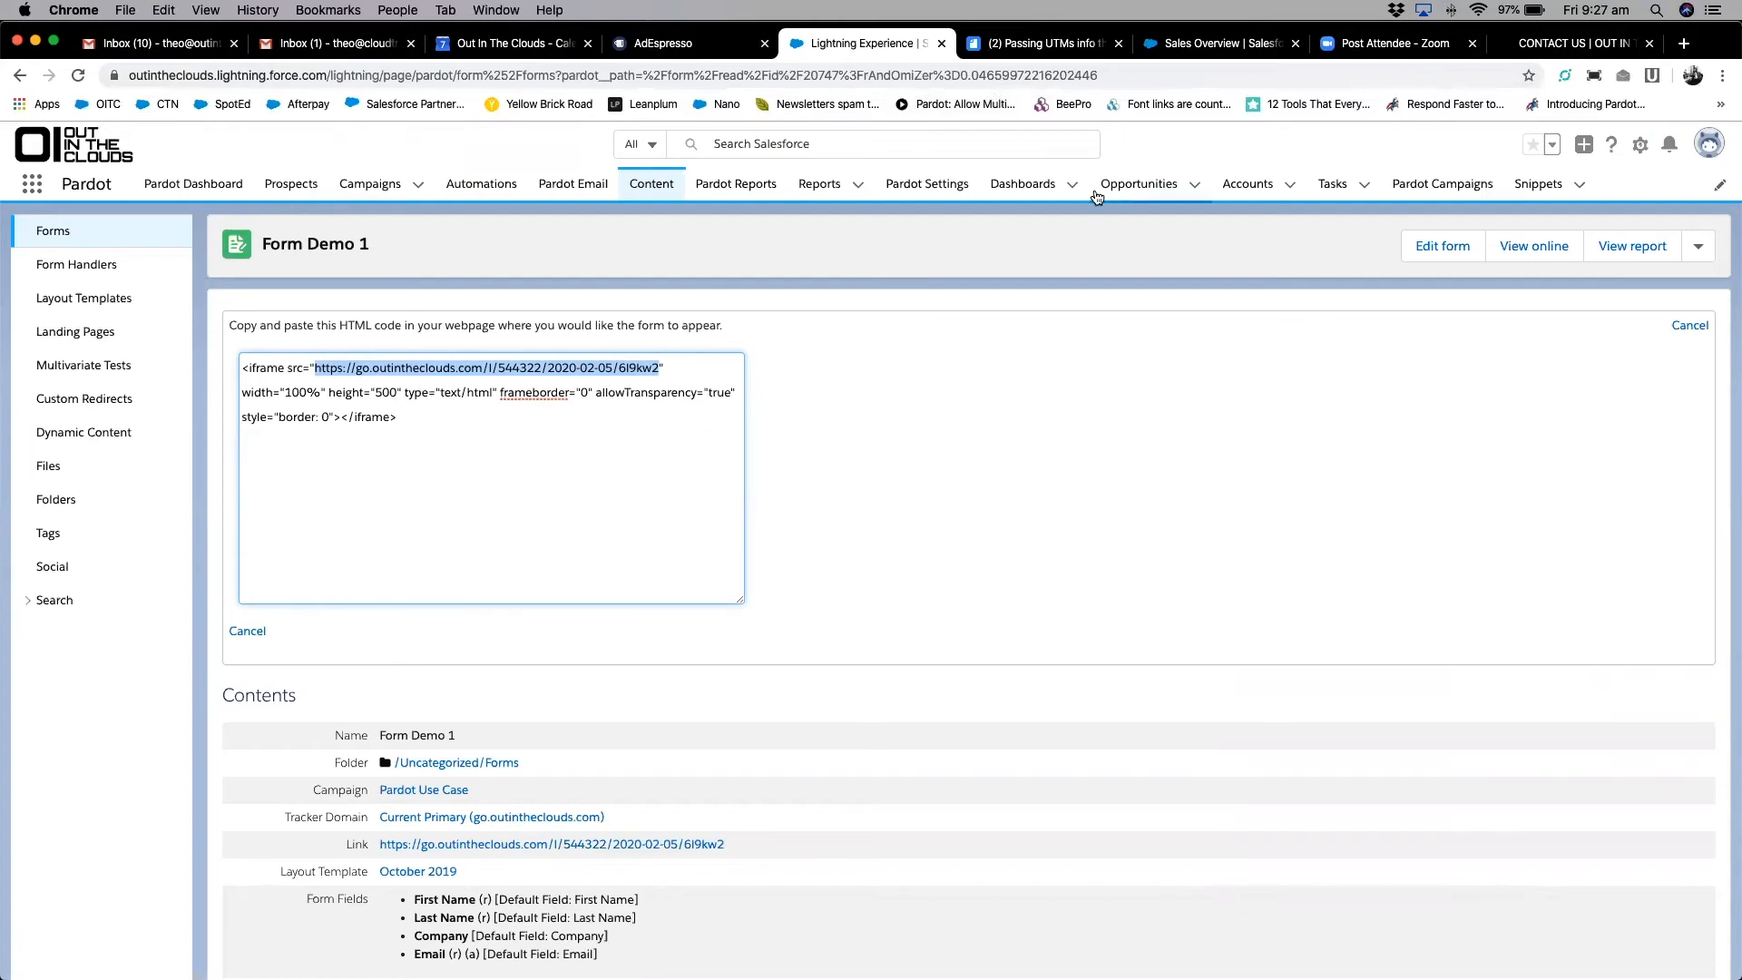
click(1039, 43)
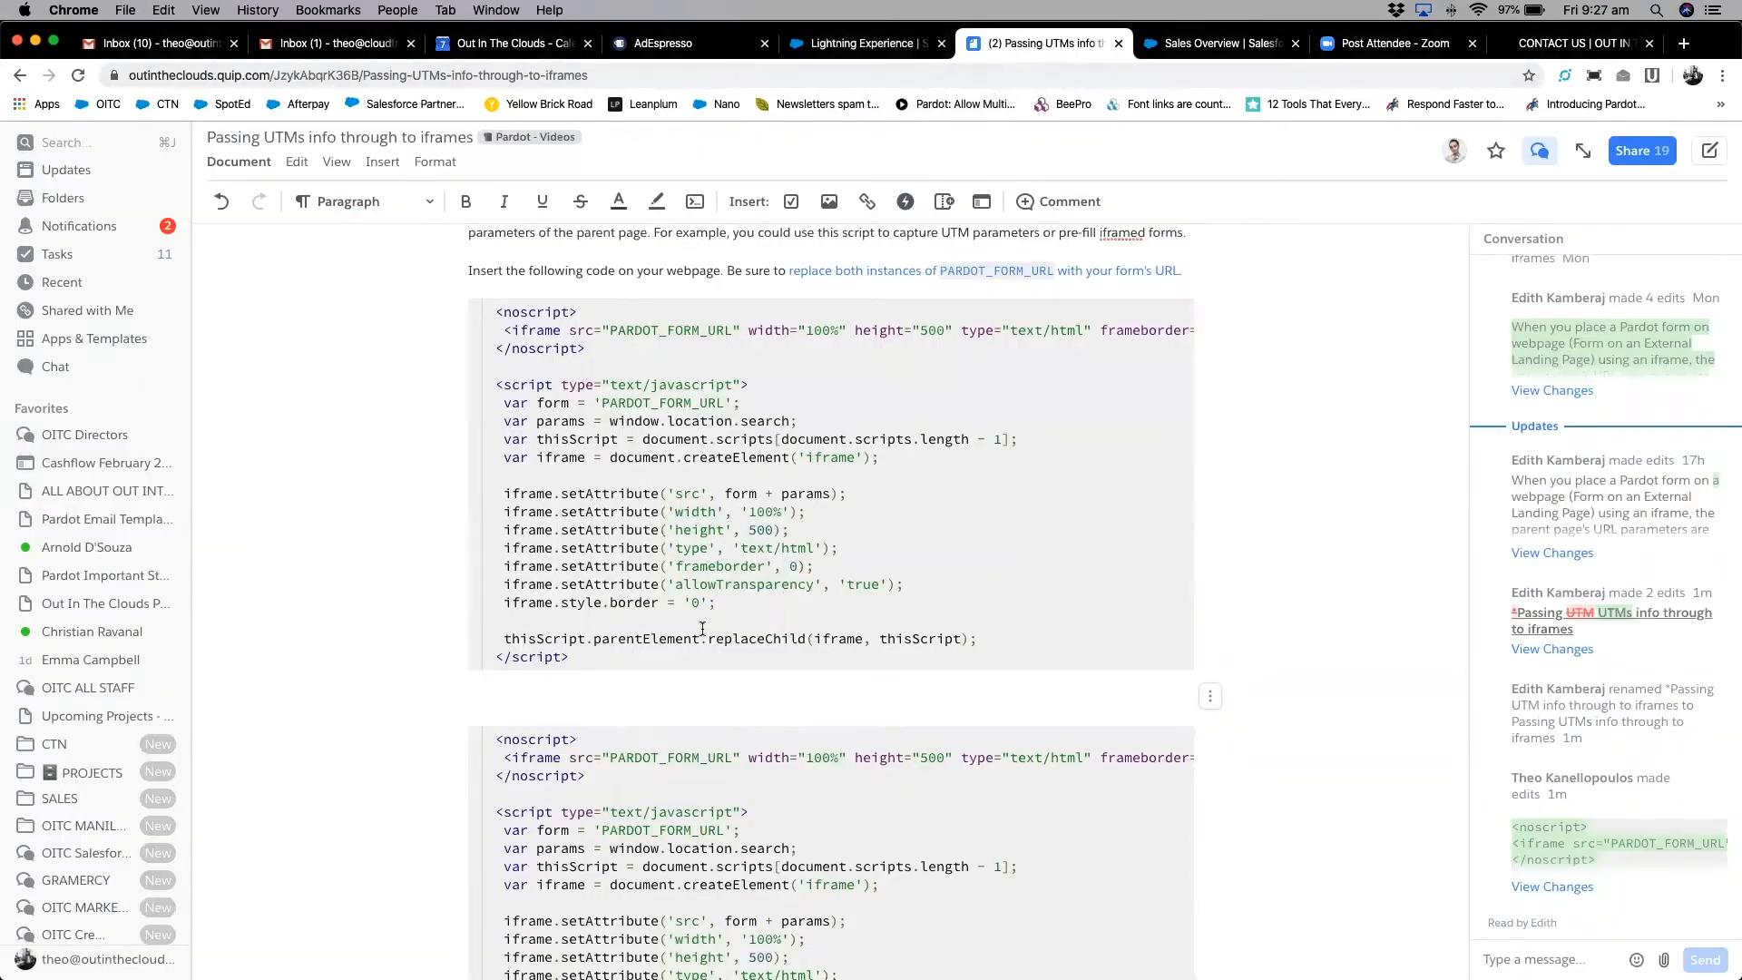
scroll(down, 3)
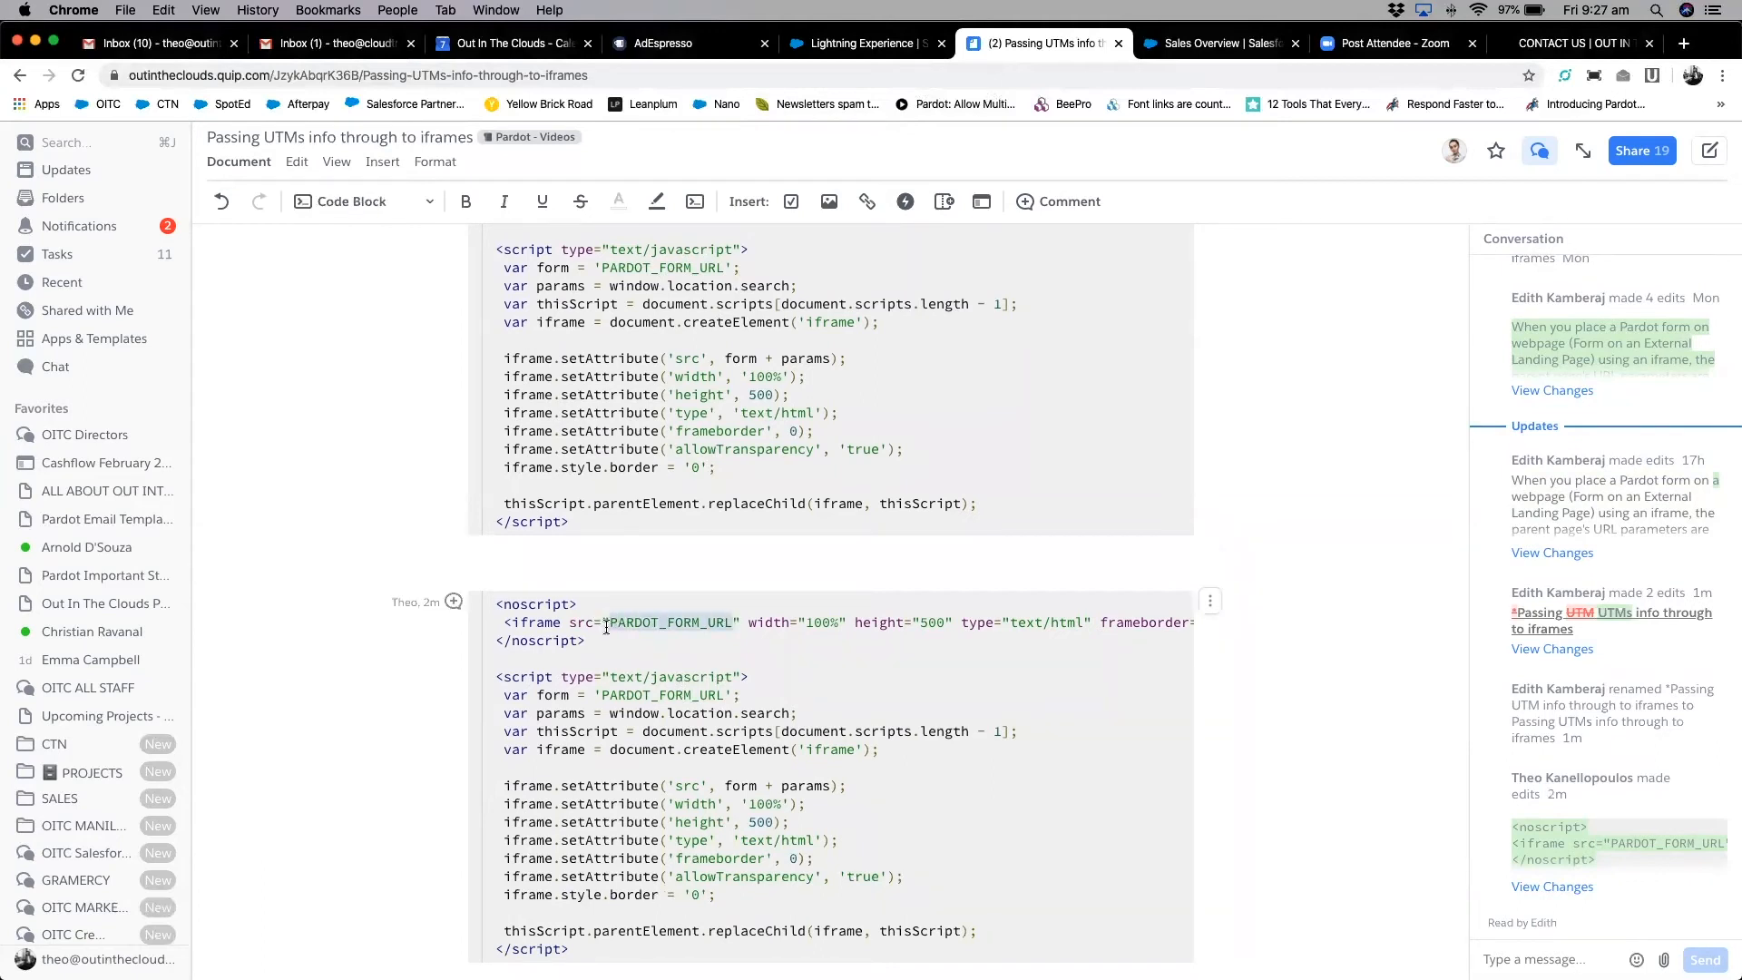
text(https://go.outintheclouds.com/l/544322/2020-02-05/6l9kw2" width="100%" h)
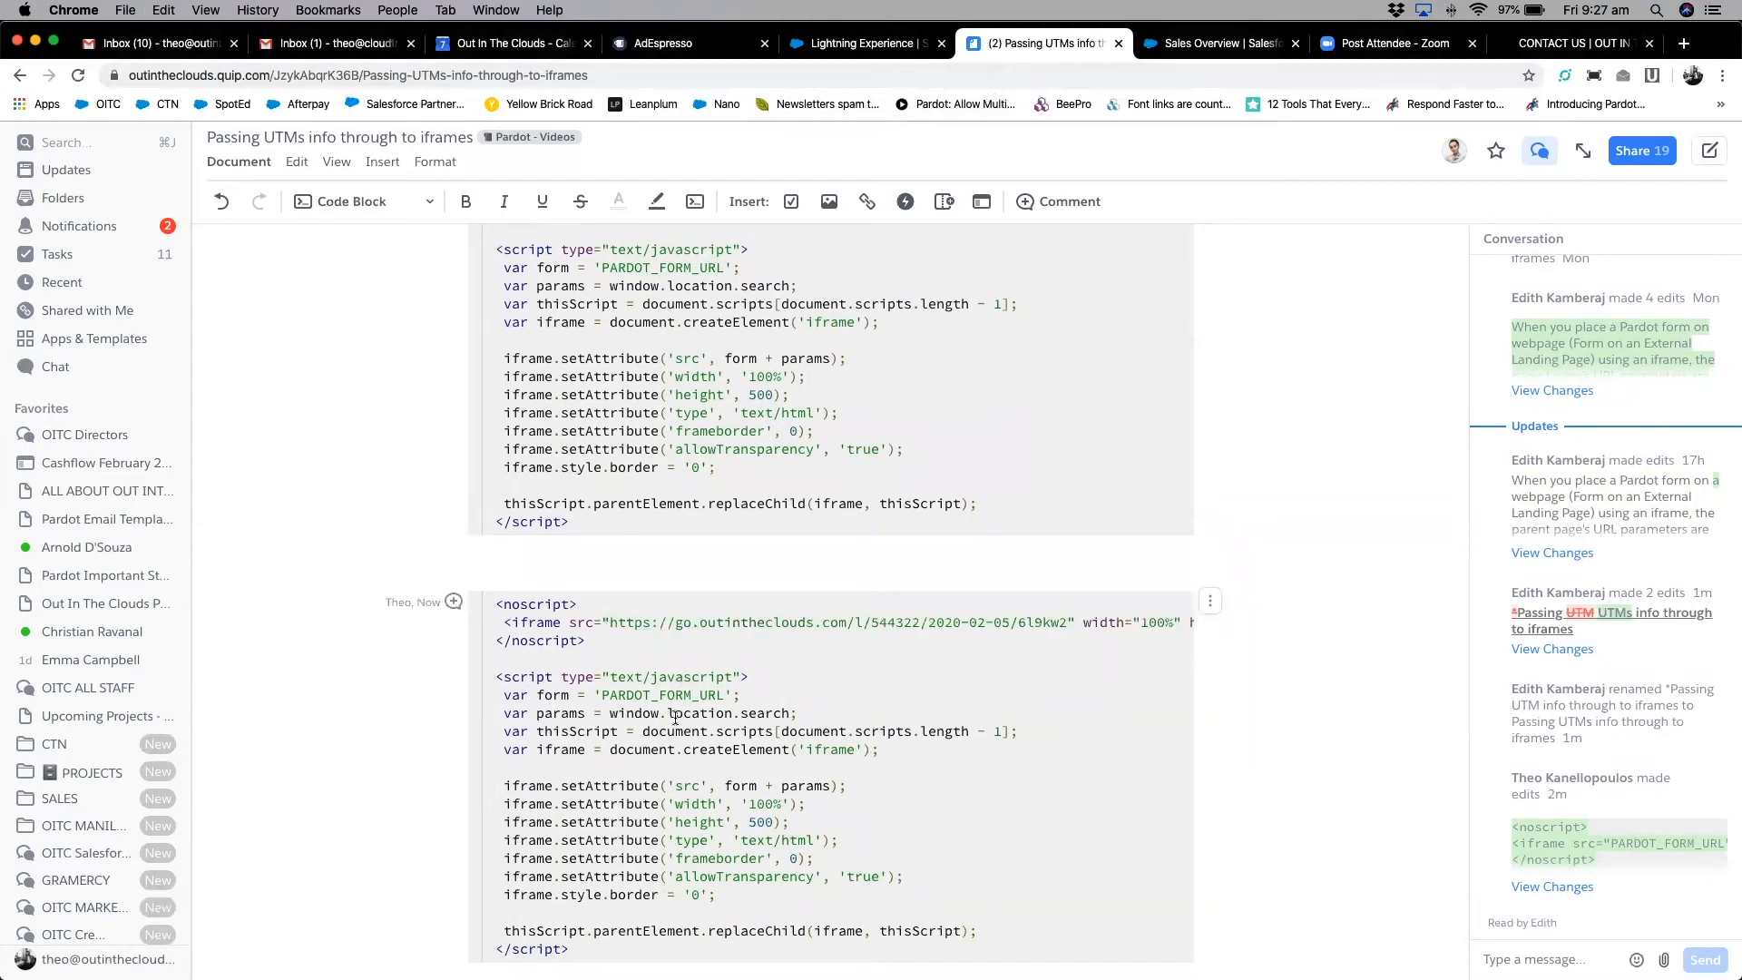
double_click(661, 694)
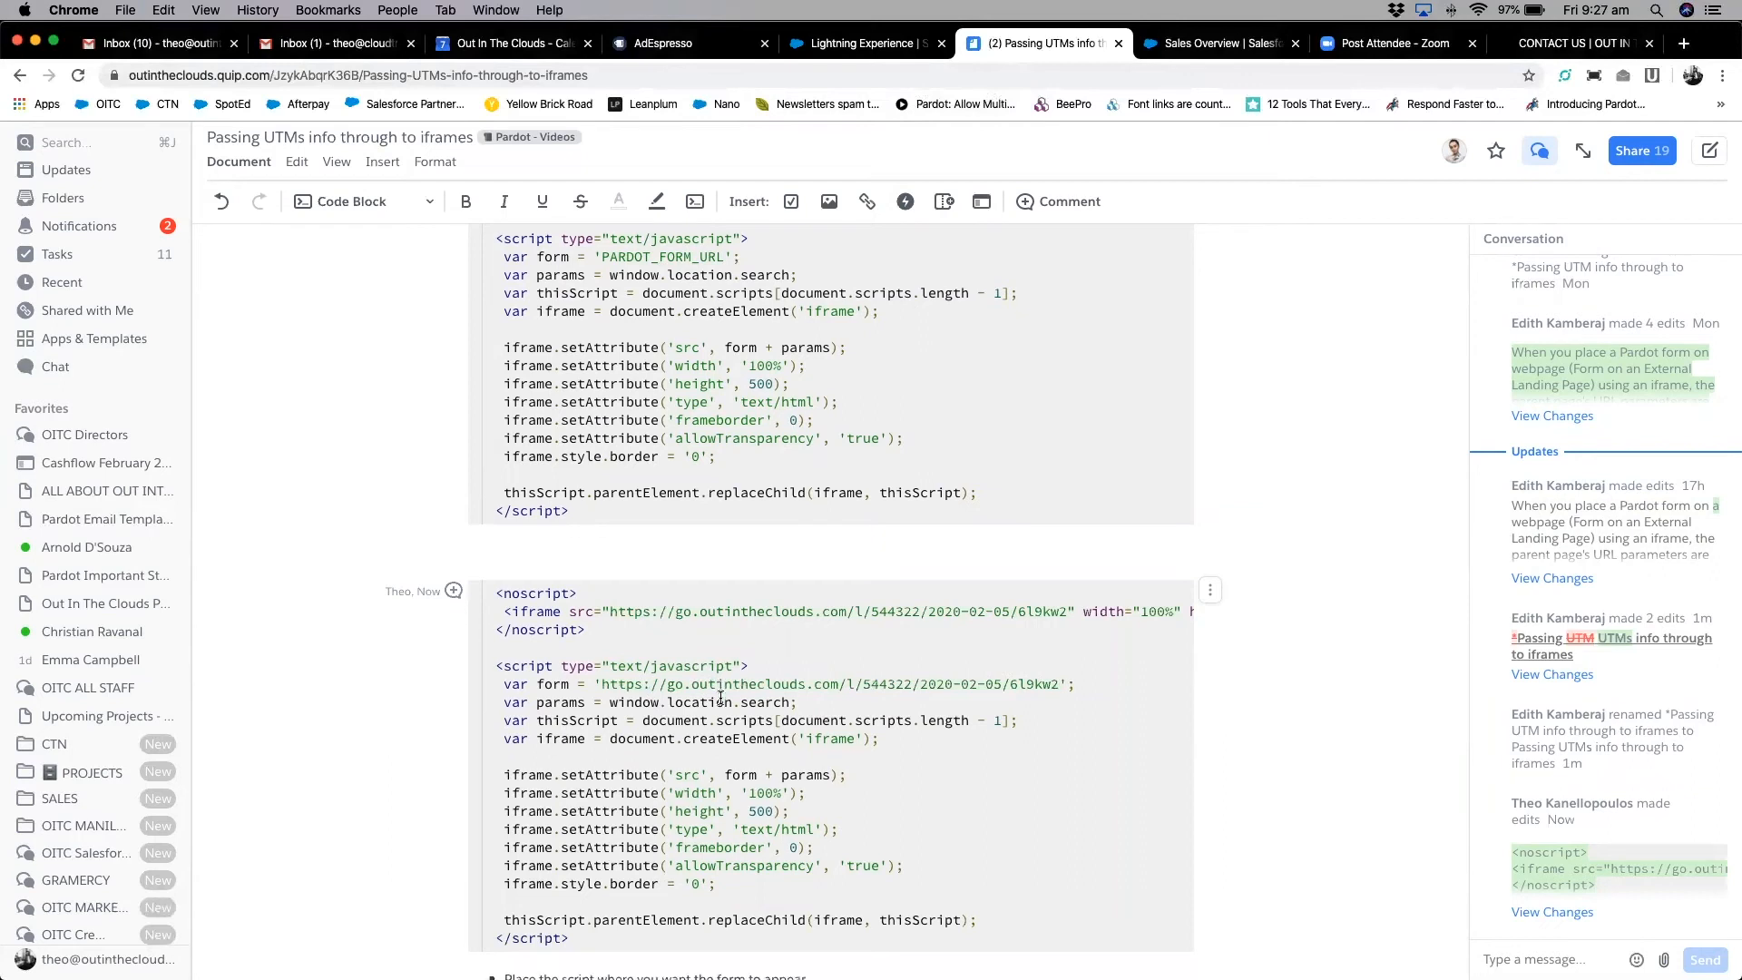
scroll(down, 3)
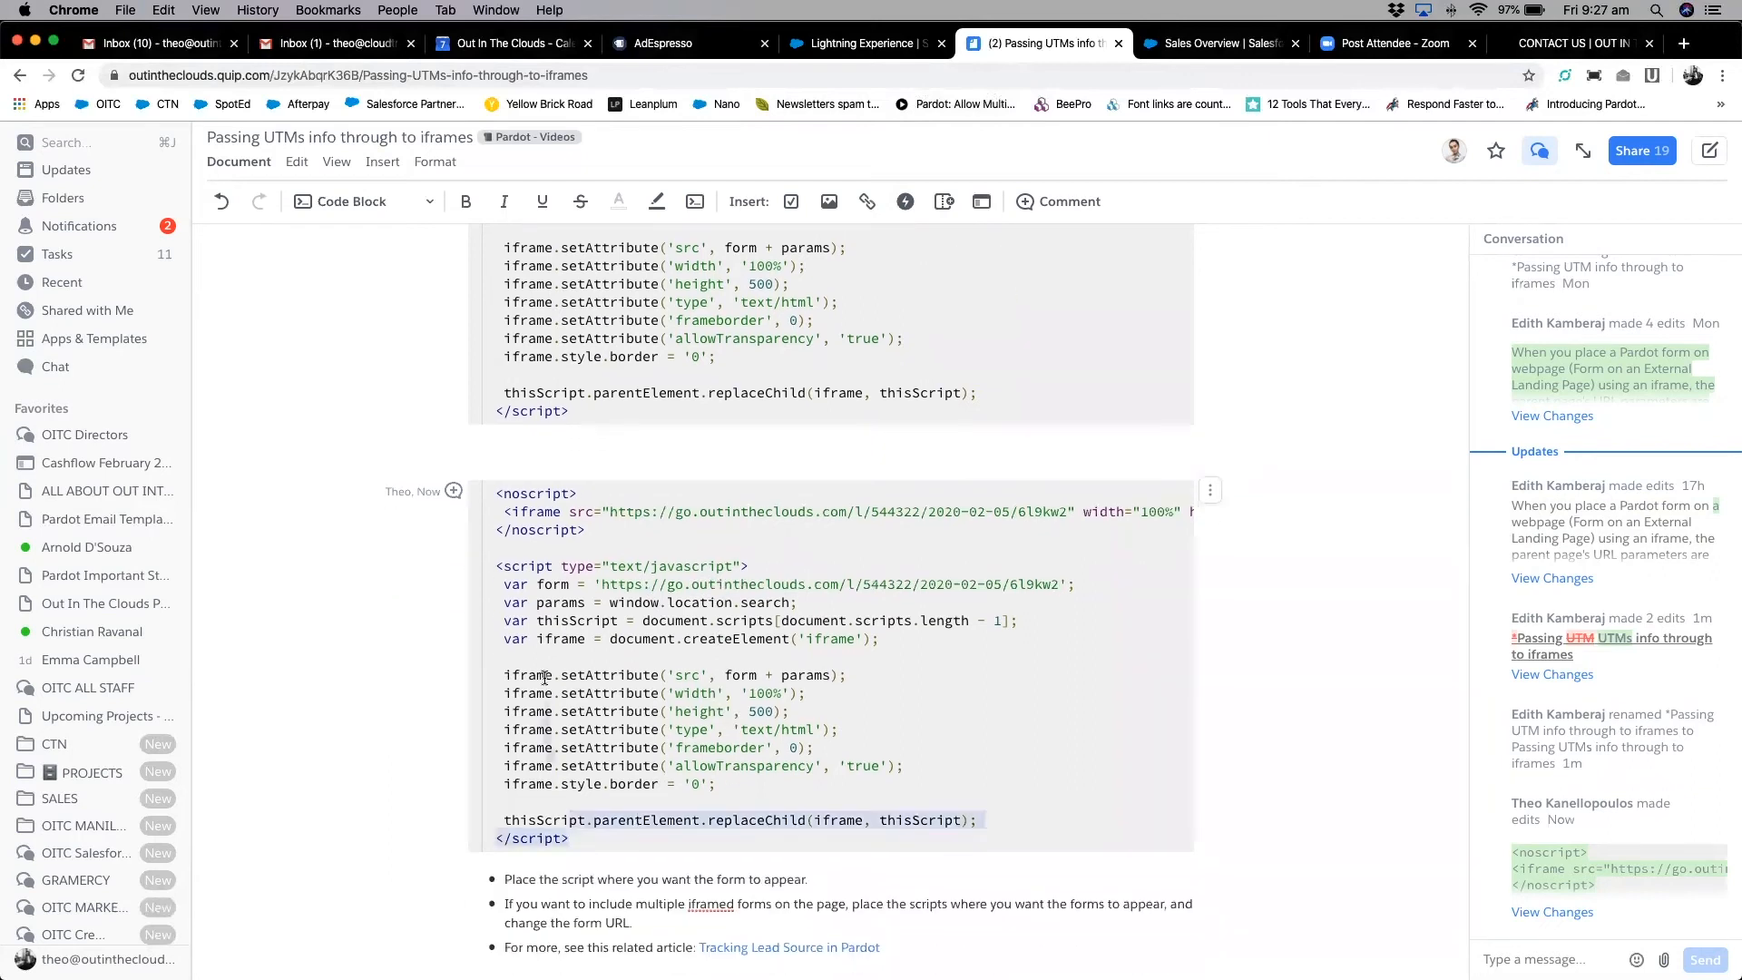